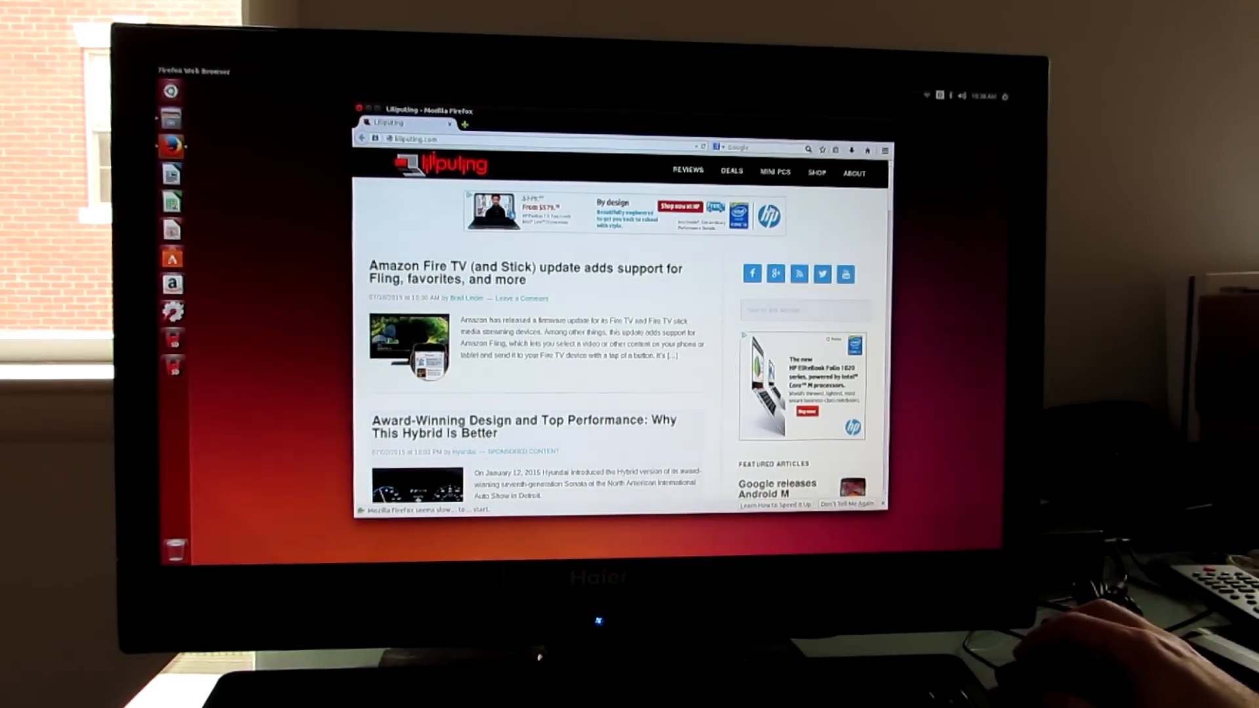
Play the YouTube video 'Microsoft Cortana for Android (early look)' in a new tab
{"action": "left_click", "coordinate": [926, 96]}
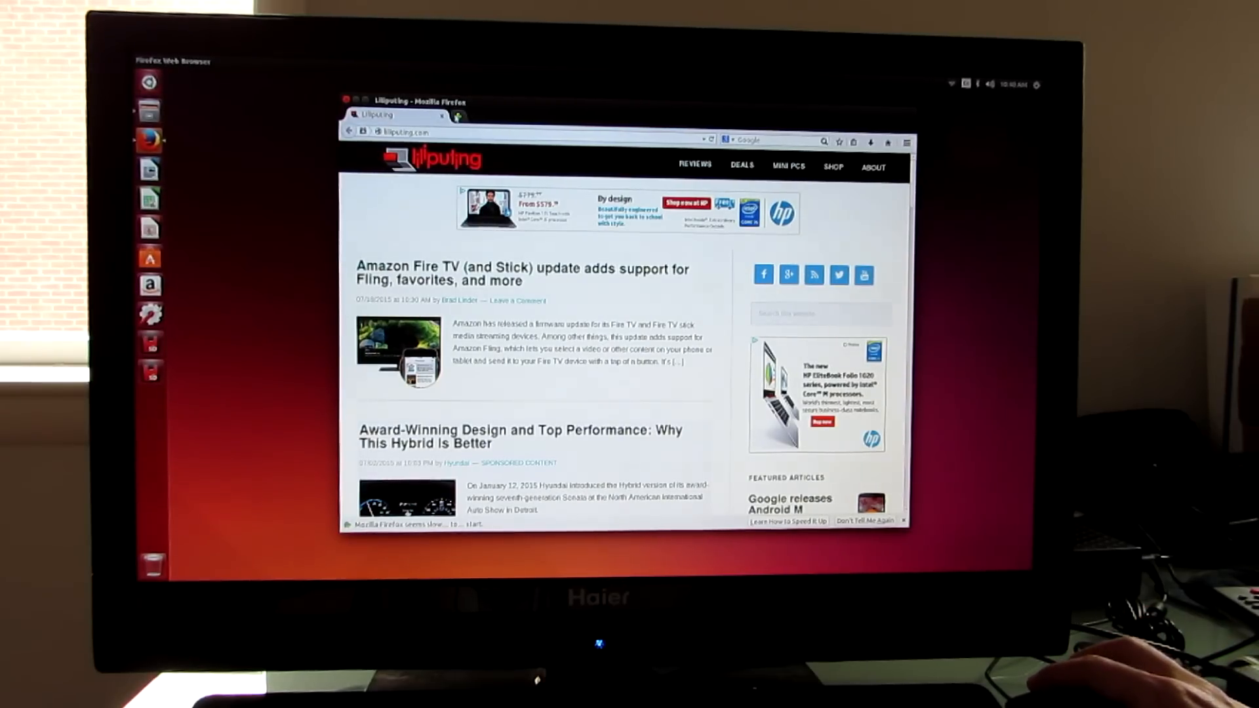
{"action": "left_click", "coordinate": [557, 118]}
{"action": "type", "text": "you"}
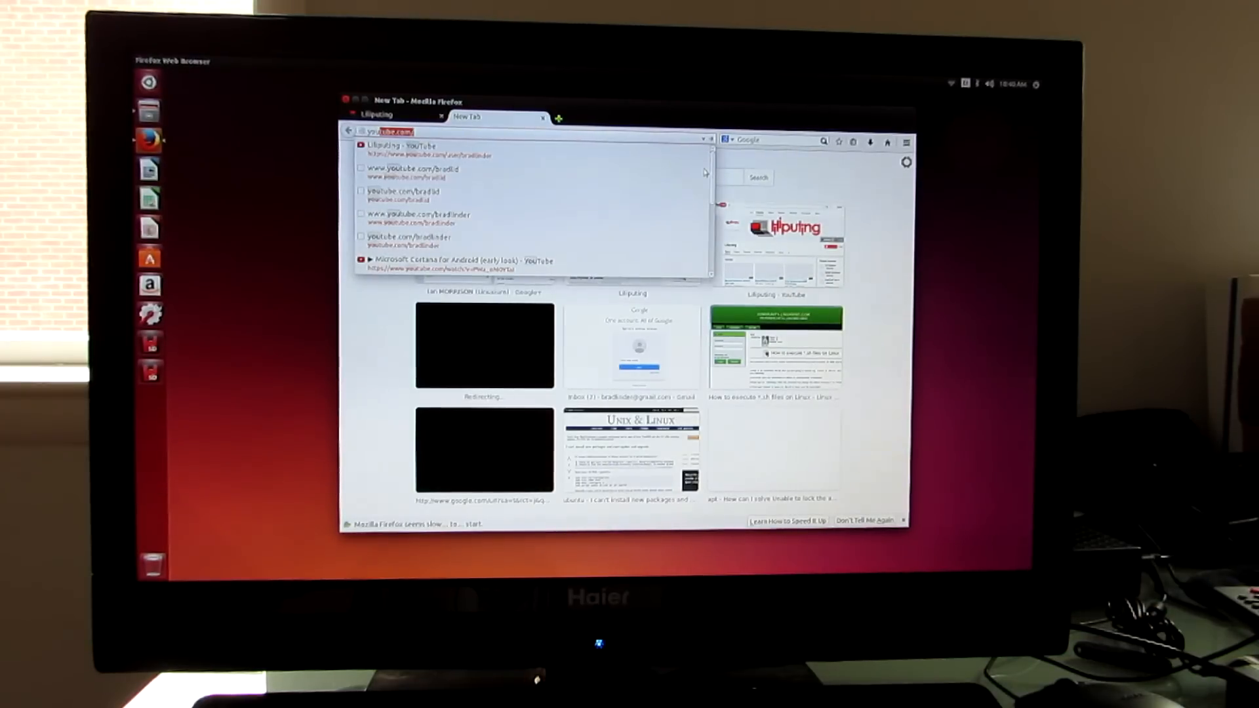
{"action": "left_click", "coordinate": [417, 144]}
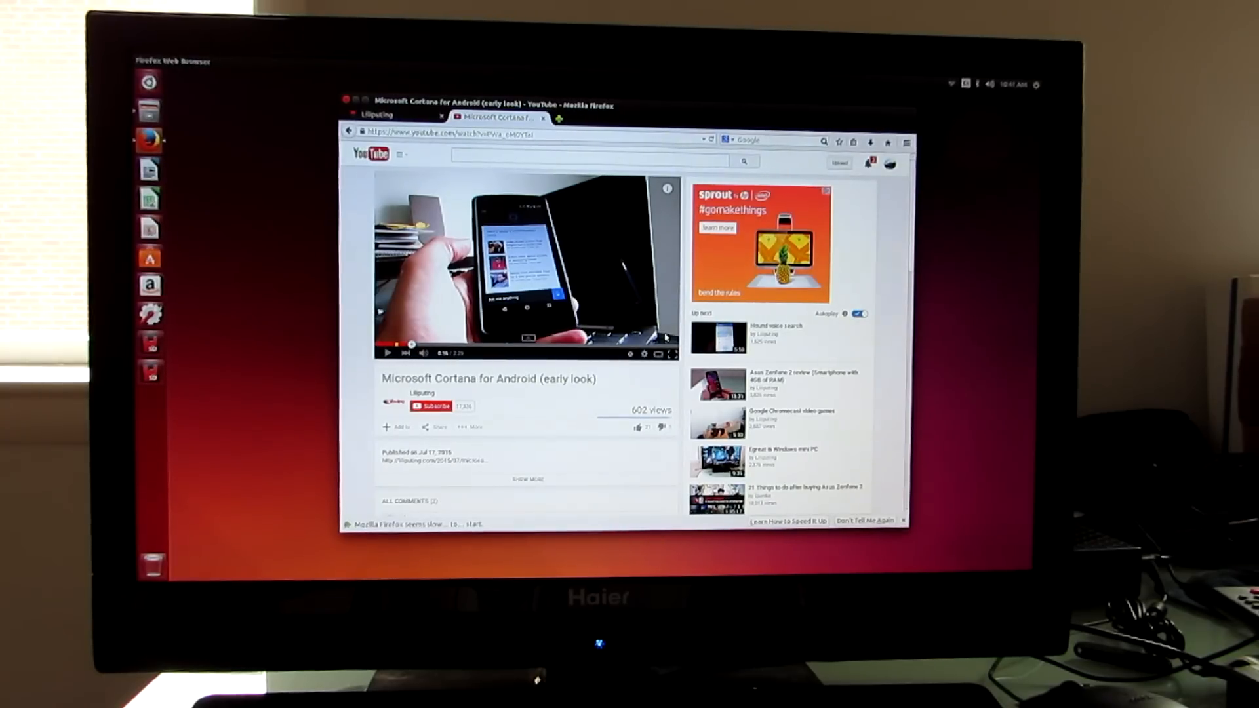
Request Shut Down from the system menu, cancel the confirmation, then show the menu again
{"action": "left_click", "coordinate": [1037, 83]}
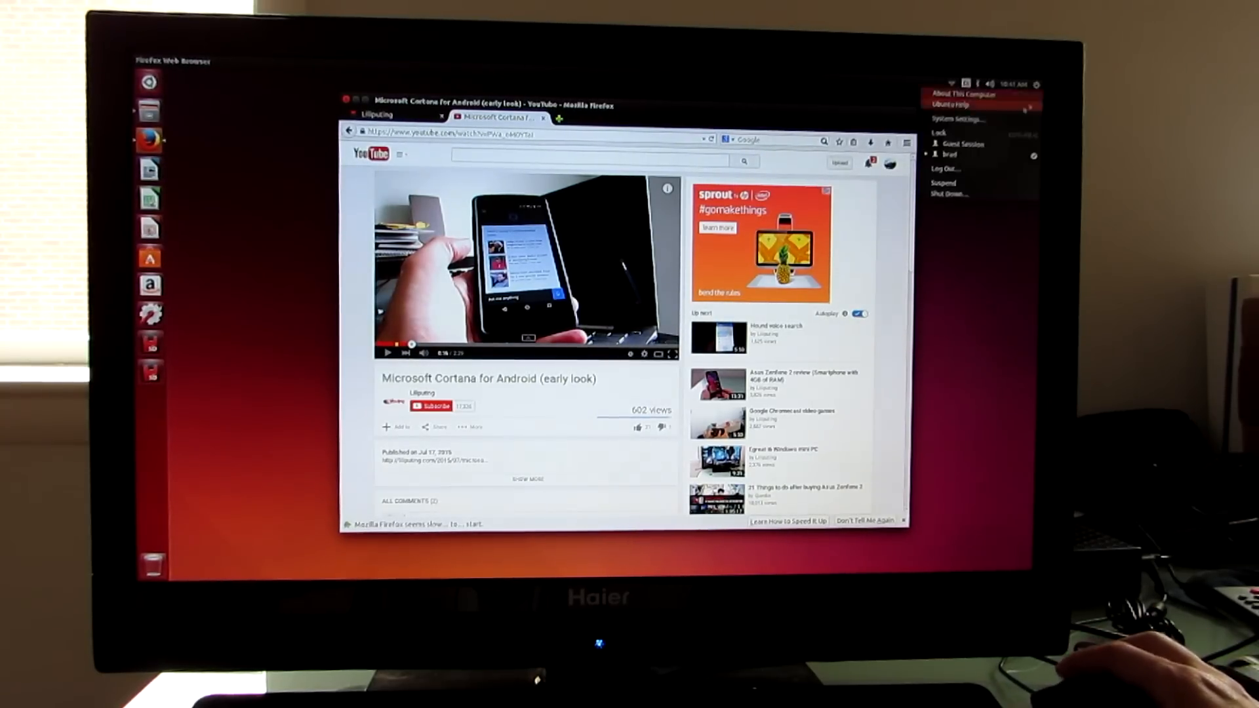
{"action": "mouse_move", "coordinate": [954, 194]}
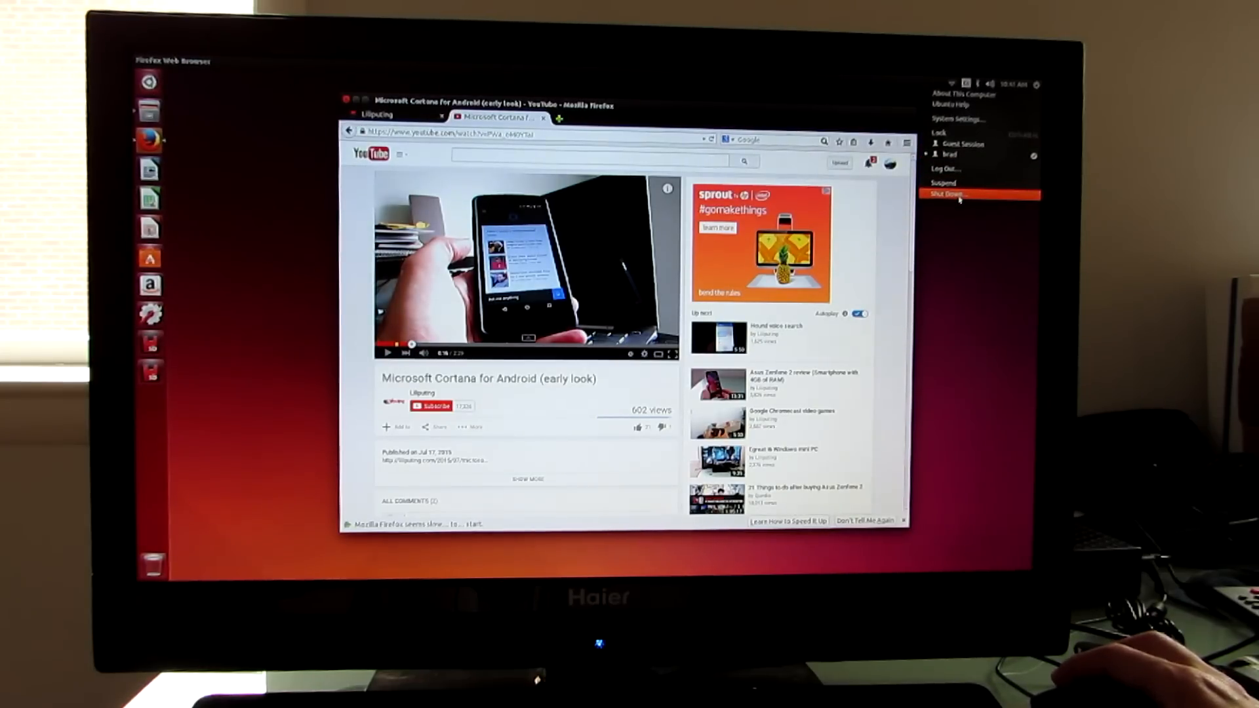
{"action": "left_click", "coordinate": [947, 194]}
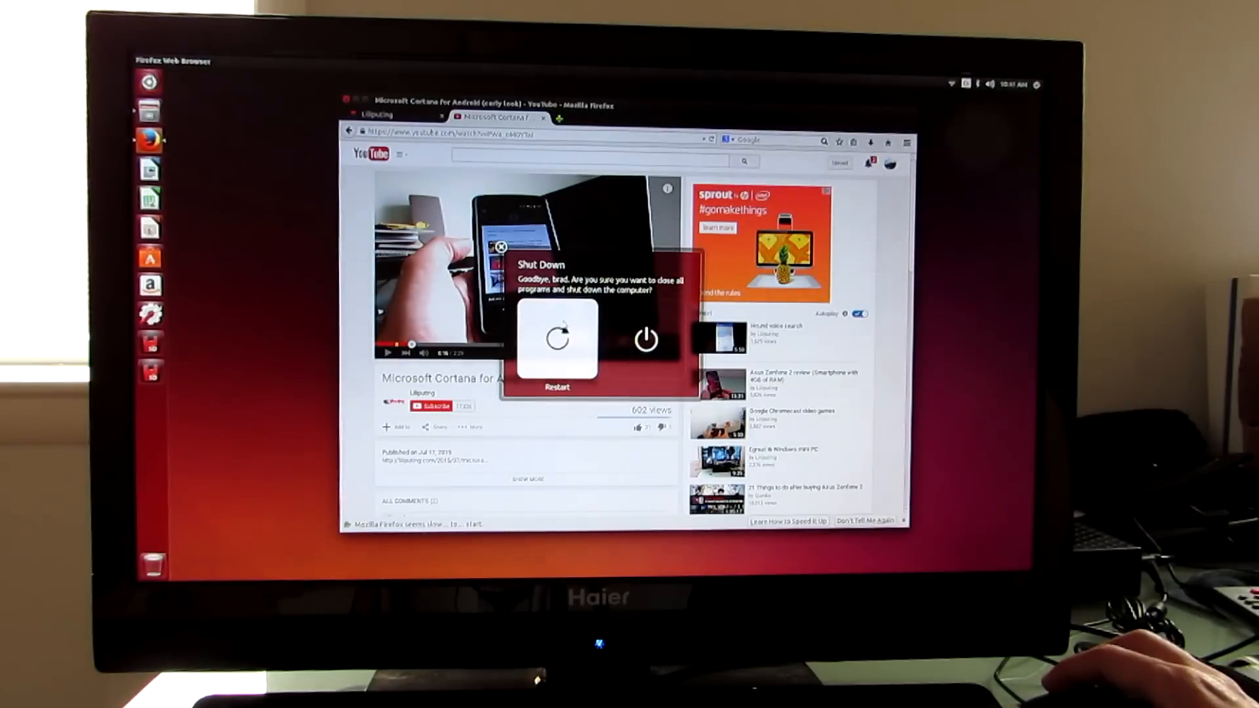
{"action": "left_click", "coordinate": [500, 247]}
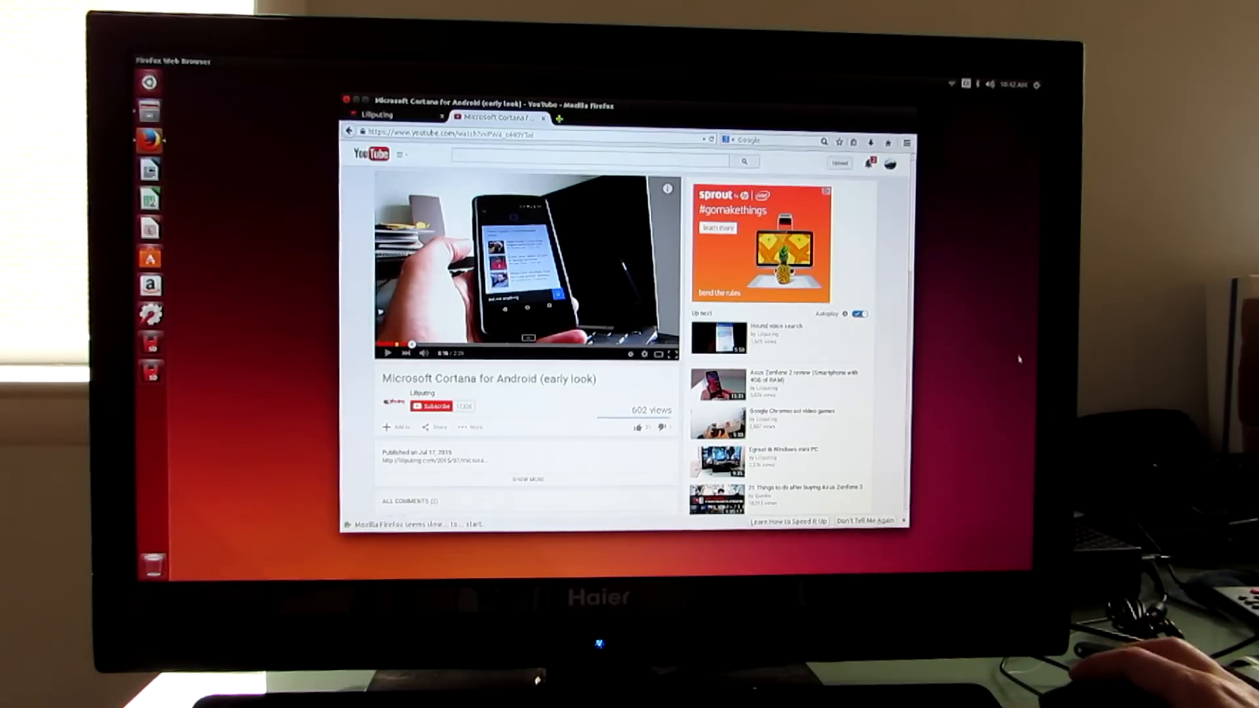
{"action": "left_click", "coordinate": [1036, 84]}
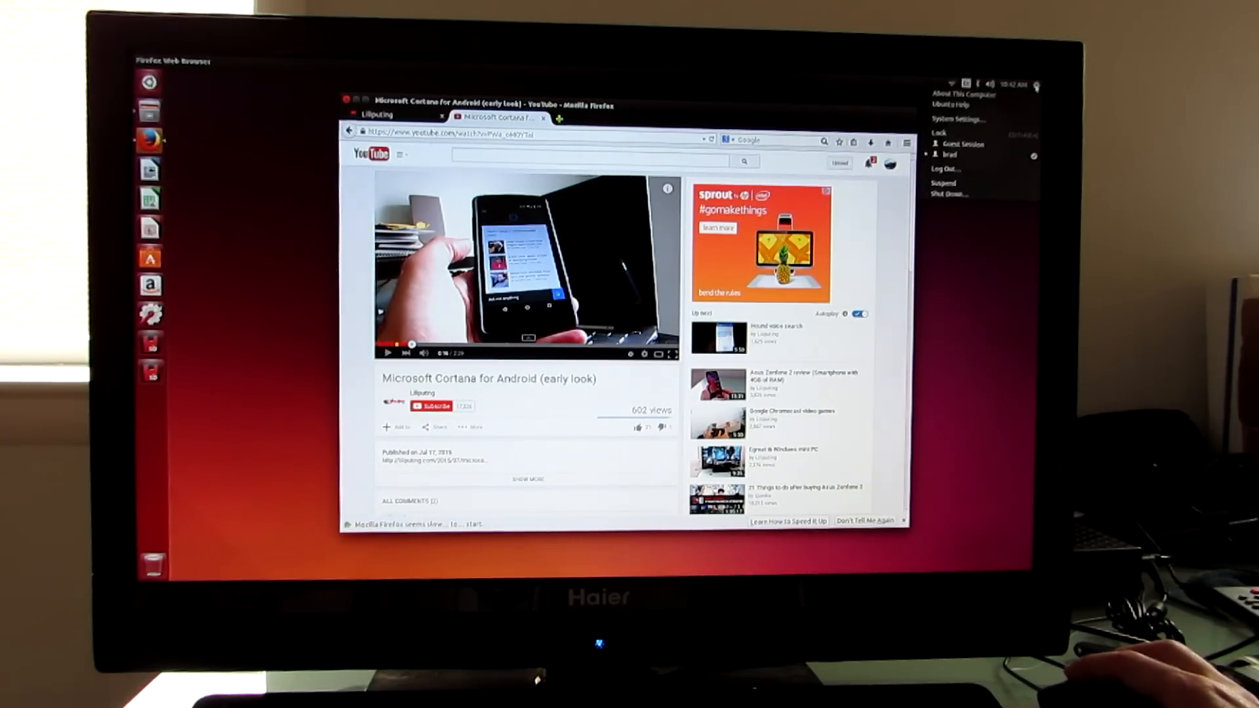